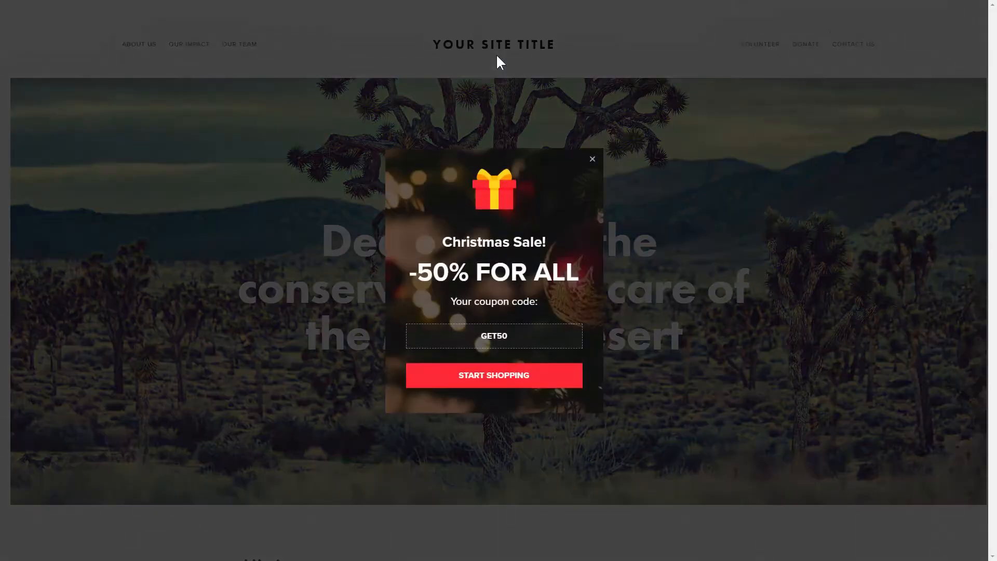
# Step: Copy the GET50 code from the Christmas Sale popup, then go to Elfsight widgets
pyautogui.click(493, 336)
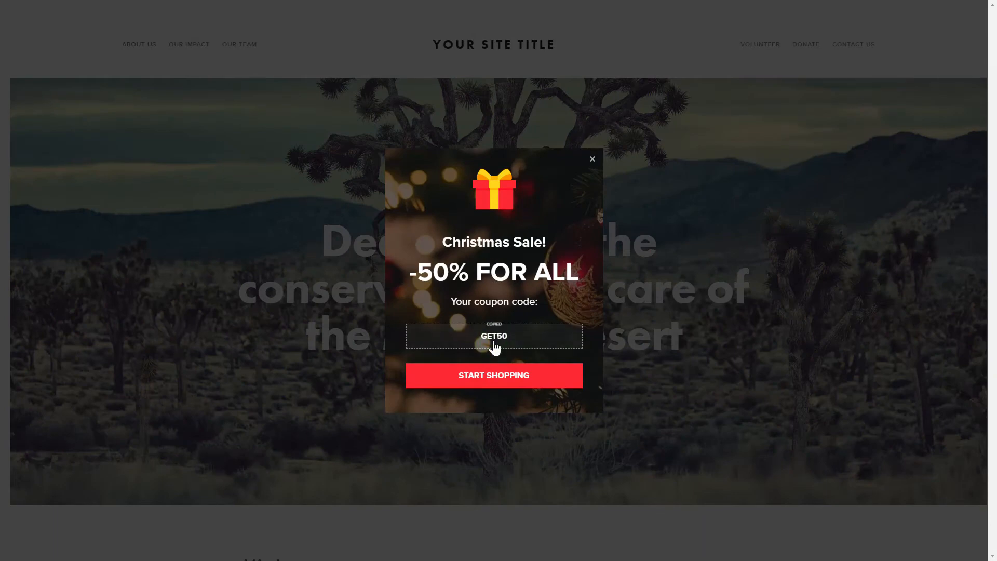
pyautogui.click(591, 159)
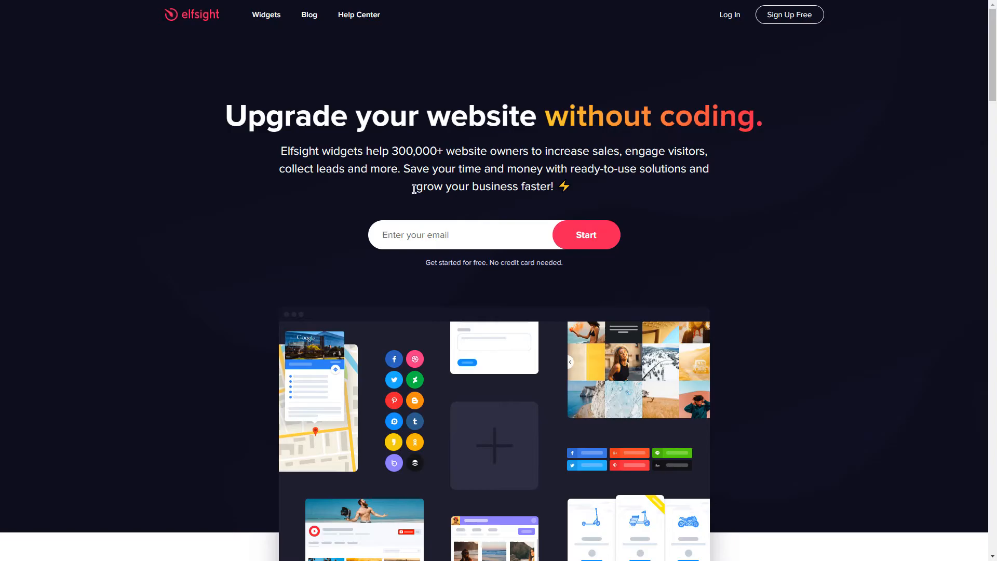
# Step: Open the Popup widget from the Widgets catalogue and start a new widget
pyautogui.click(266, 15)
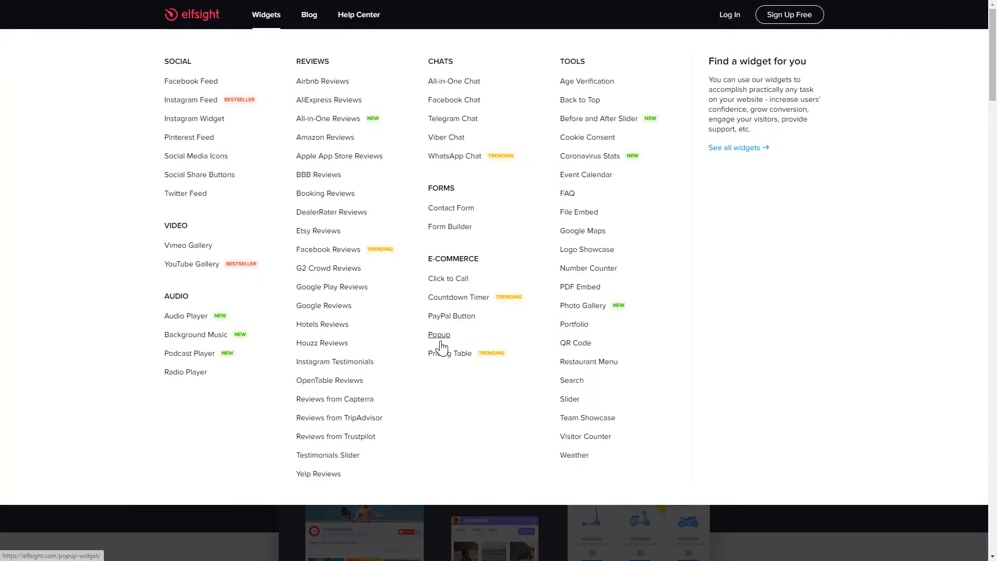
pyautogui.click(439, 334)
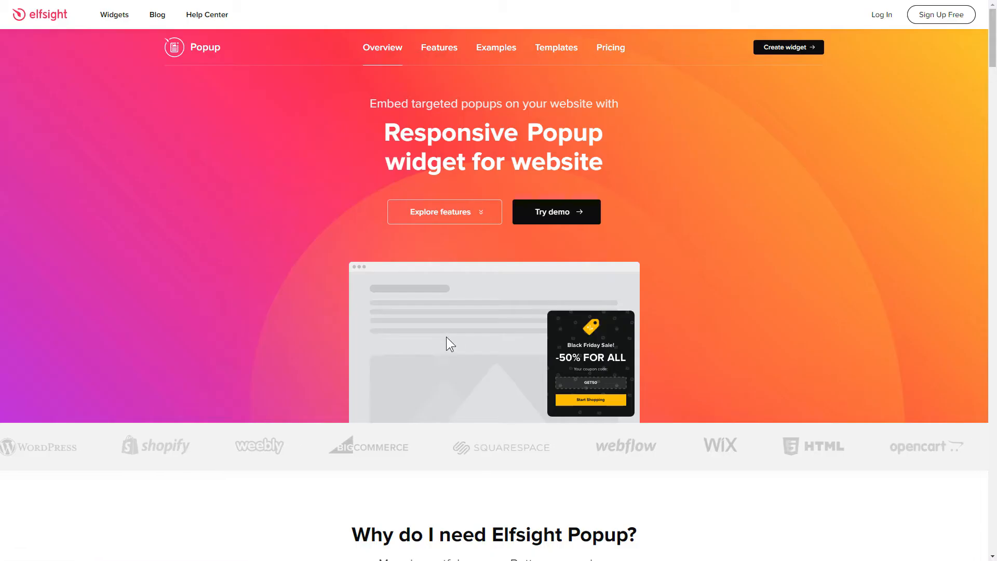
pyautogui.click(787, 47)
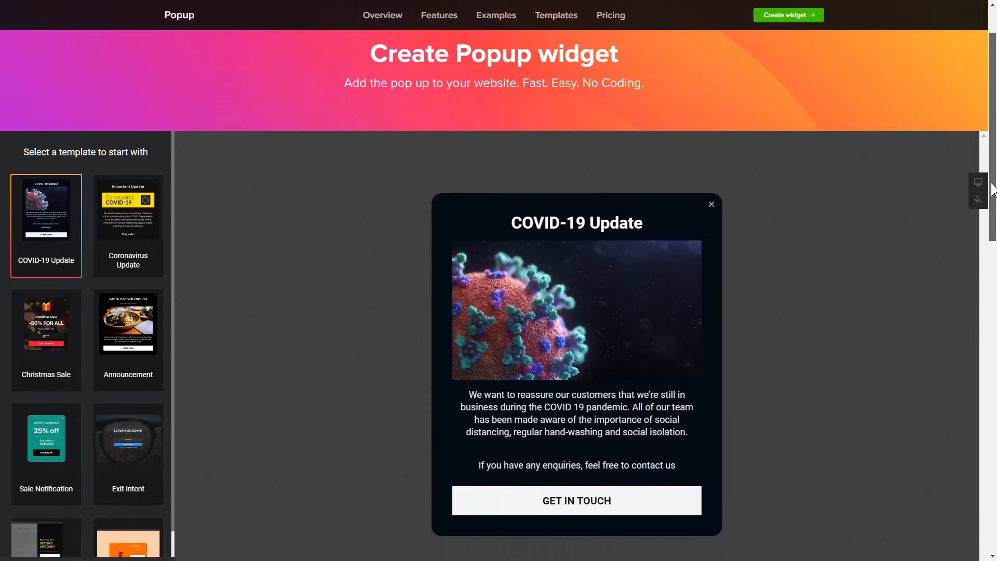
# Step: Browse the sale templates, pick Christmas Sale, and continue with it
pyautogui.scroll(-3)
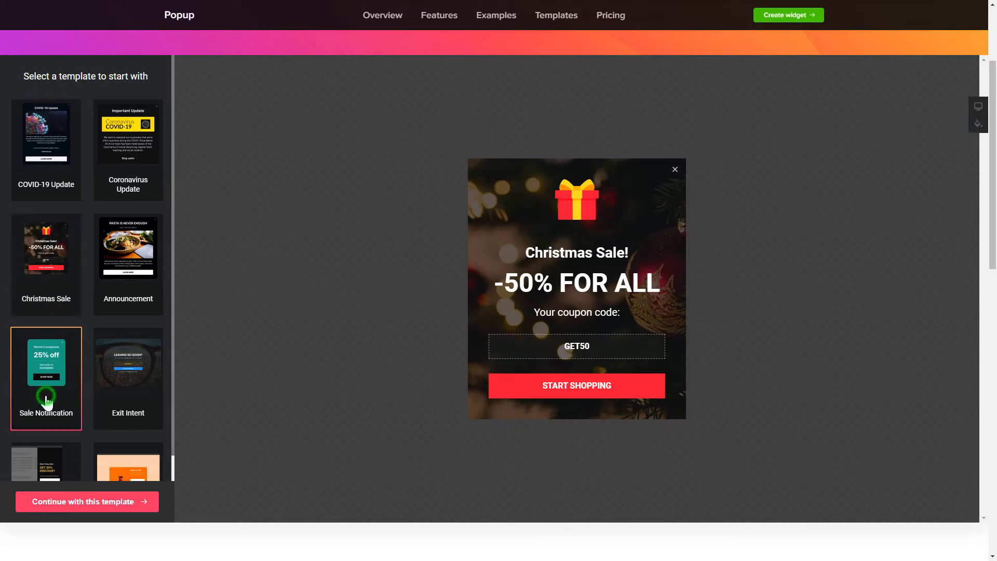
pyautogui.click(46, 462)
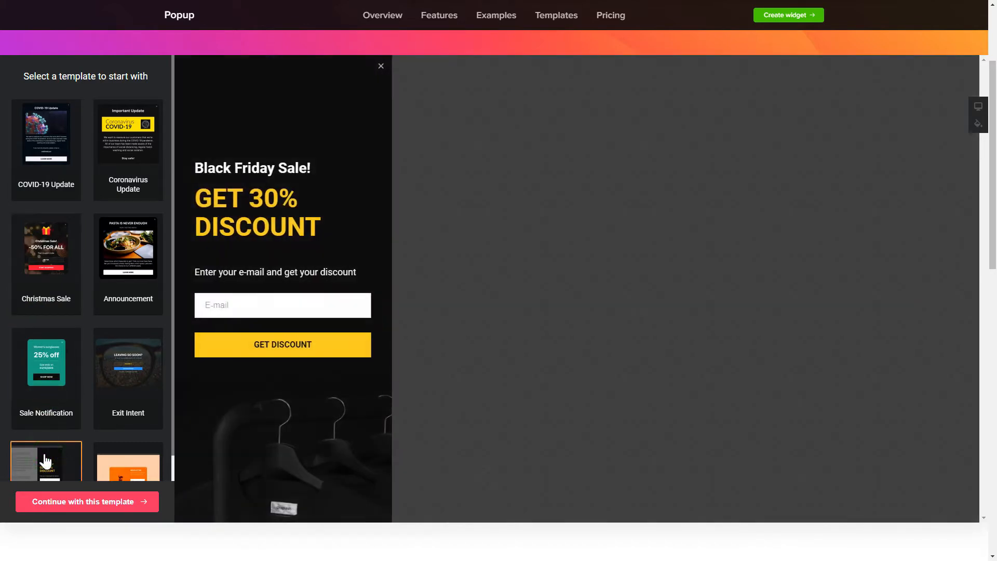
pyautogui.click(46, 247)
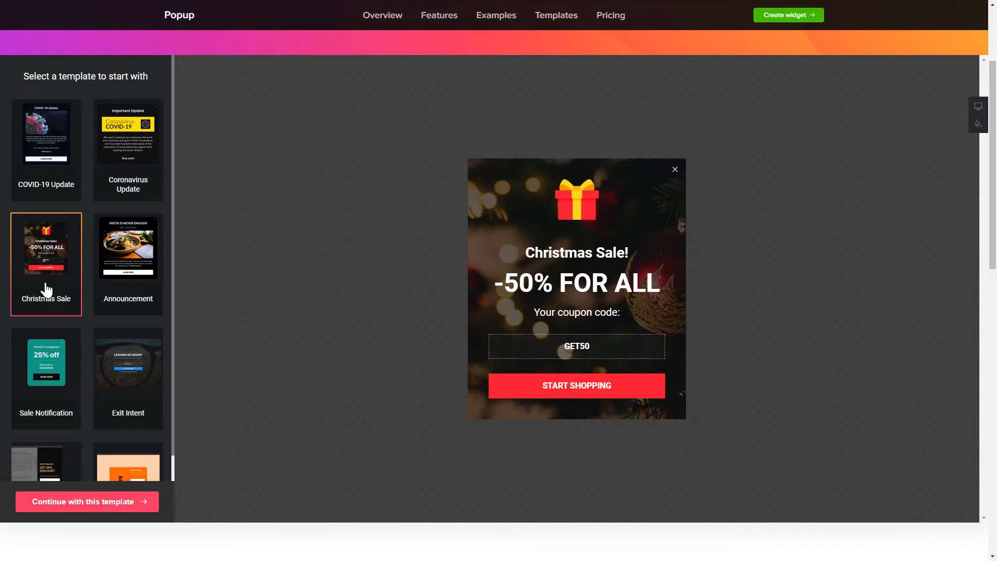
pyautogui.click(86, 501)
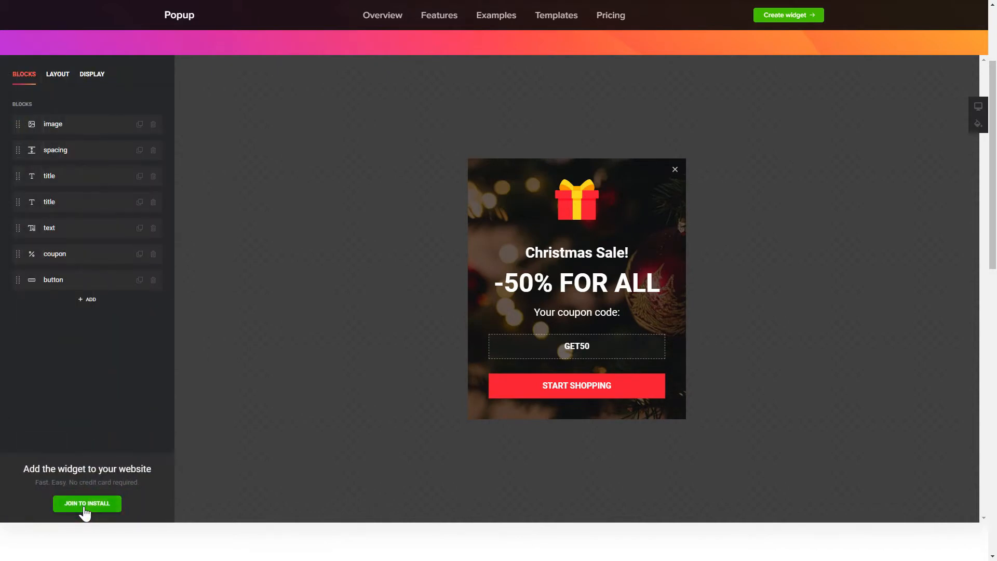
pyautogui.moveTo(99, 311)
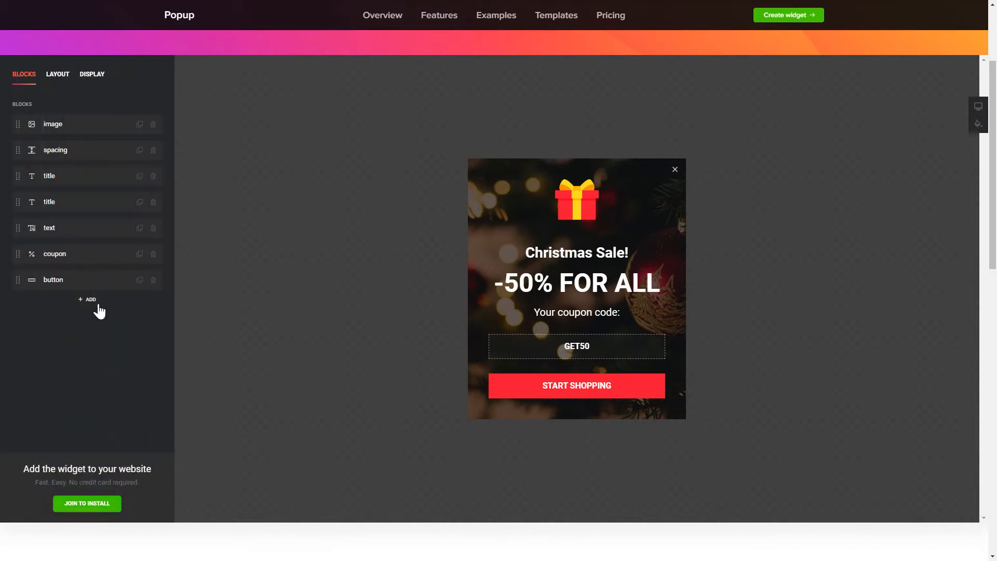
# Step: Review the gift image block, Display triggers, and the Modal layout options
pyautogui.click(53, 124)
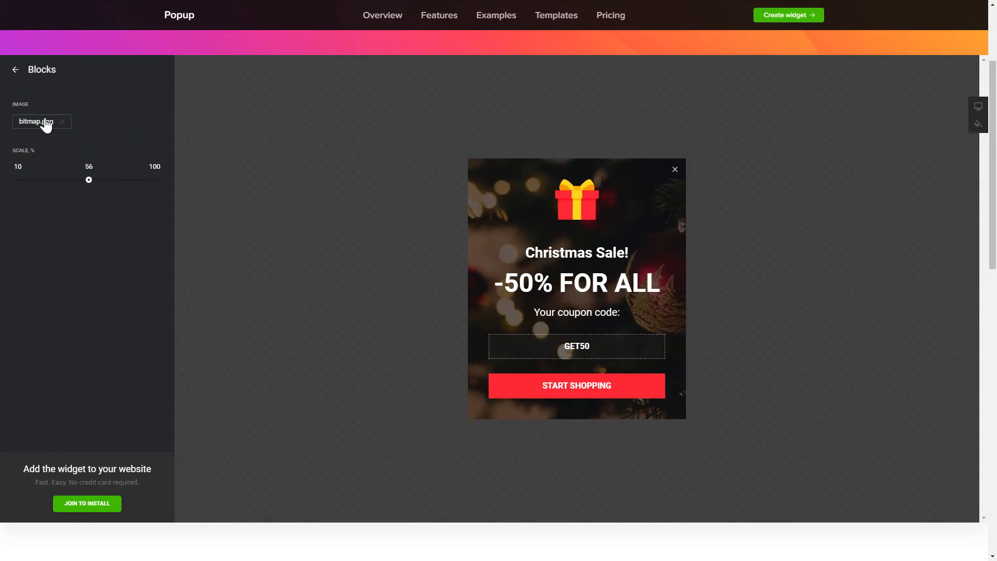
pyautogui.click(15, 69)
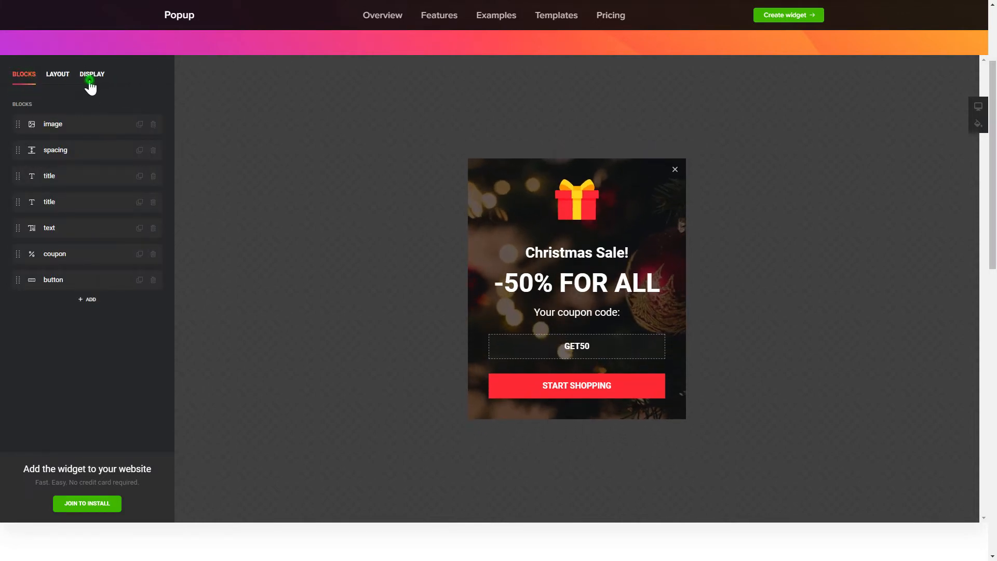
pyautogui.click(92, 74)
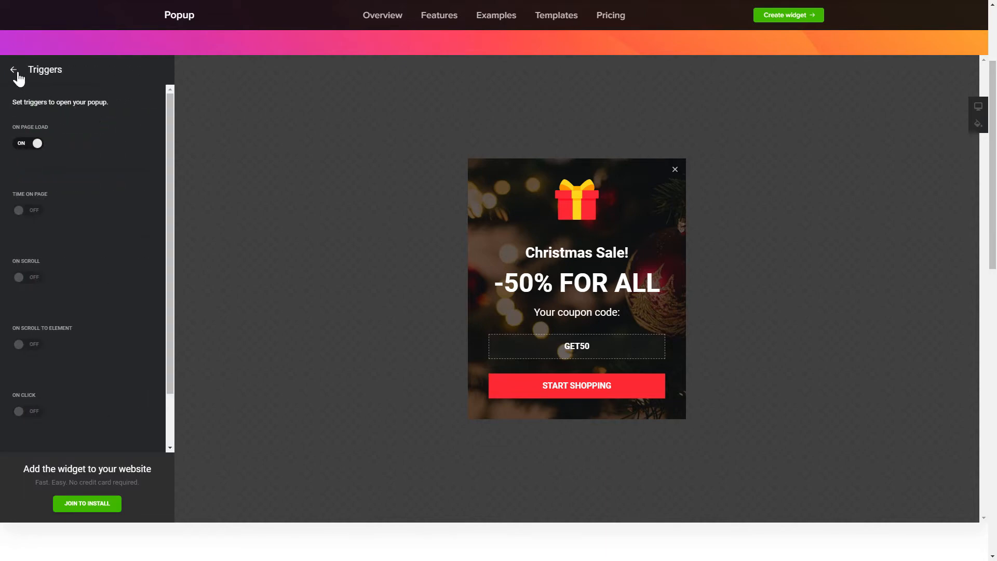
pyautogui.click(56, 77)
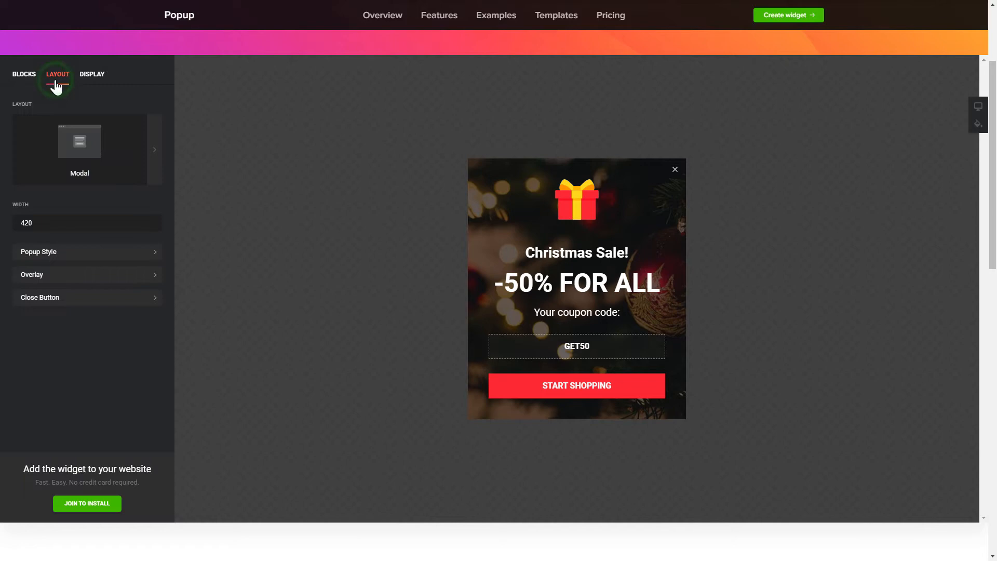
pyautogui.moveTo(116, 146)
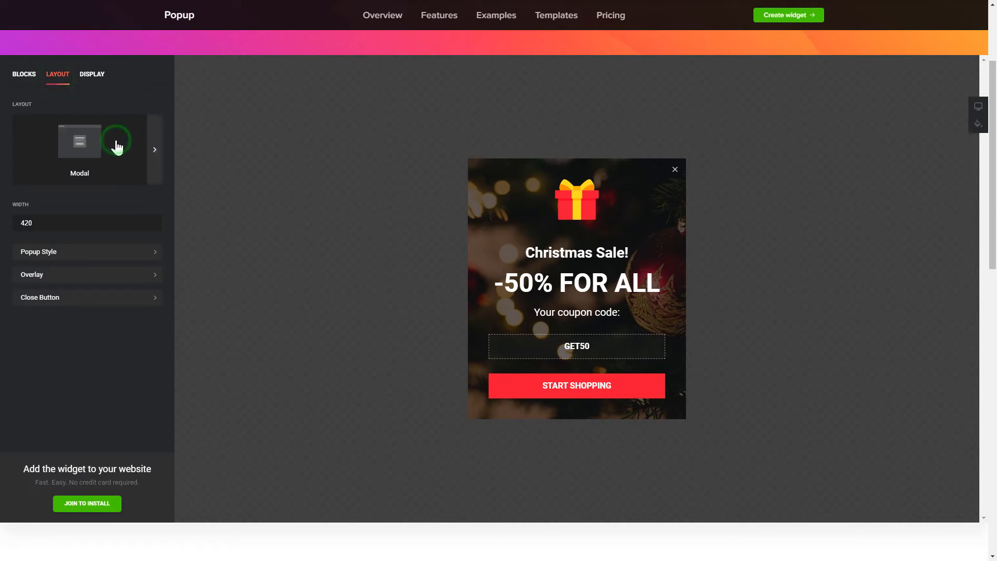
pyautogui.click(117, 144)
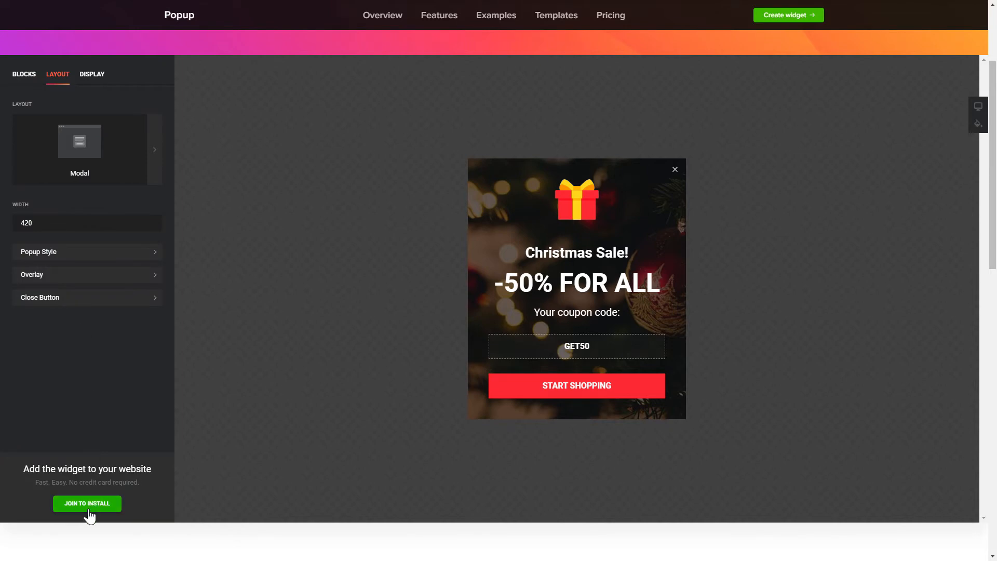
pyautogui.click(87, 503)
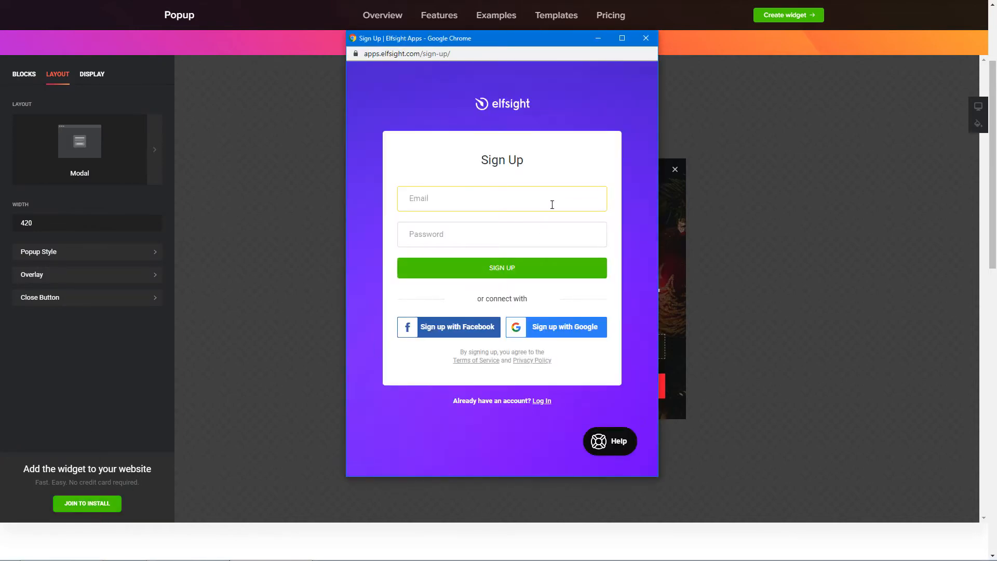
pyautogui.write('example@elfsight.com')
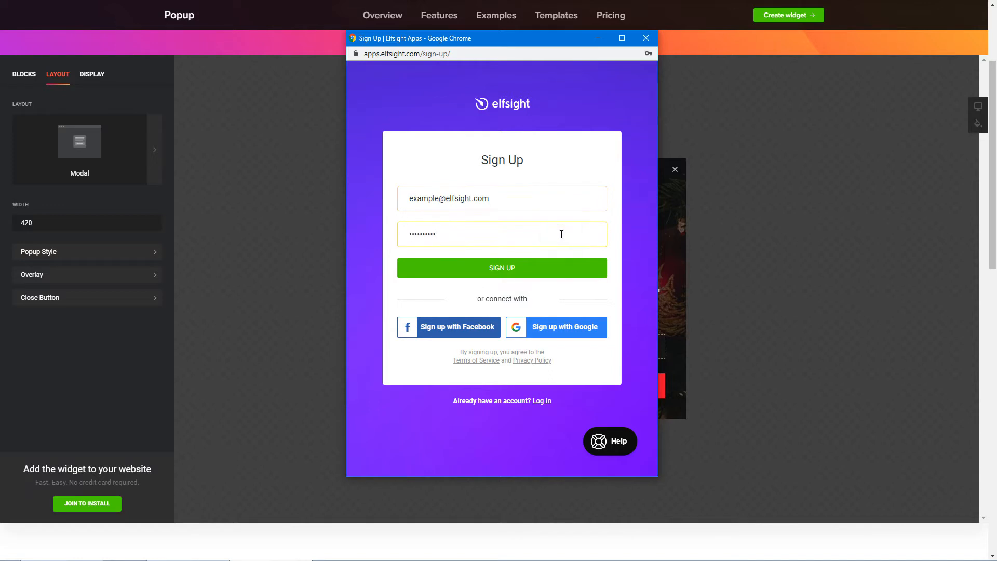
pyautogui.click(501, 267)
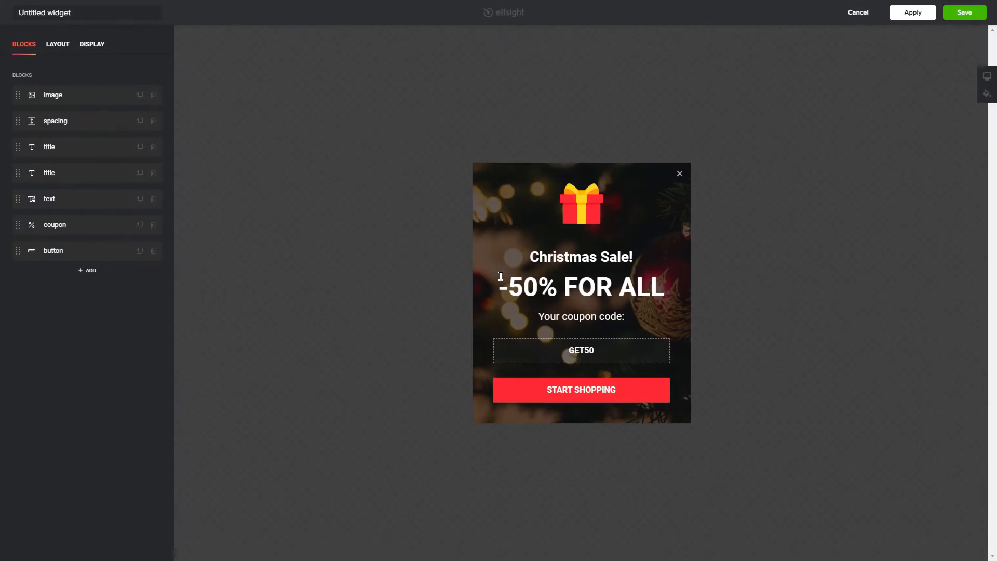
pyautogui.moveTo(807, 122)
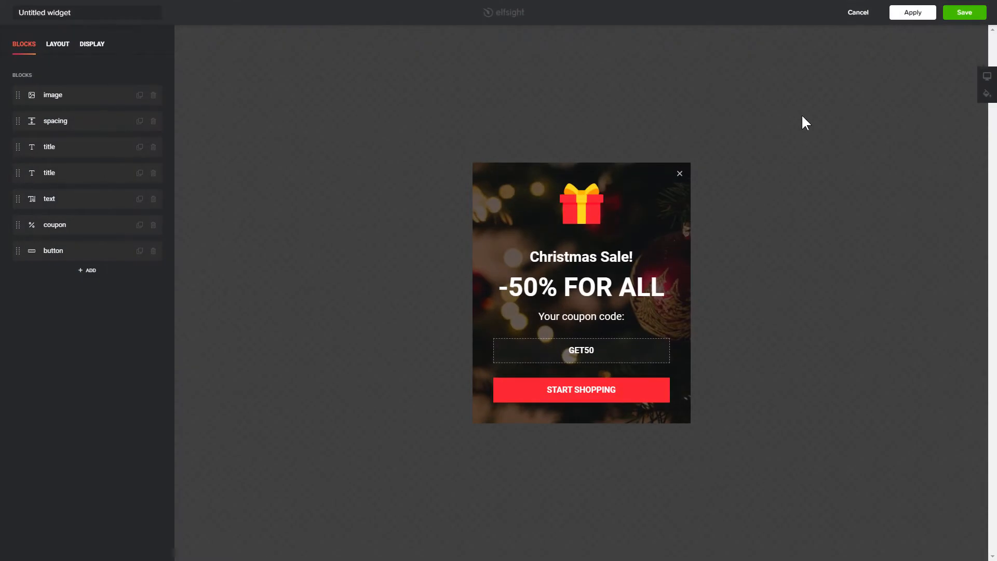
pyautogui.click(964, 12)
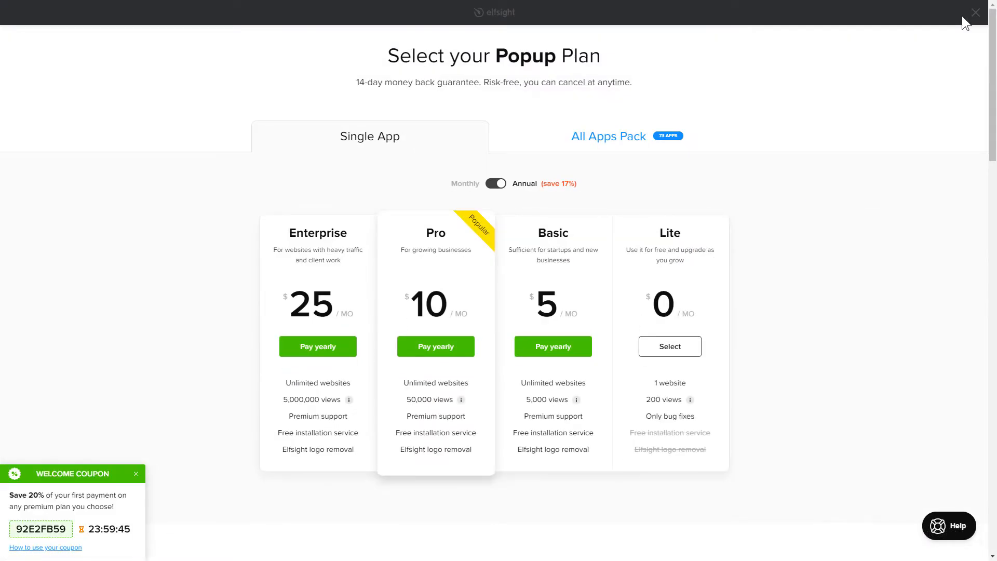
pyautogui.moveTo(574, 278)
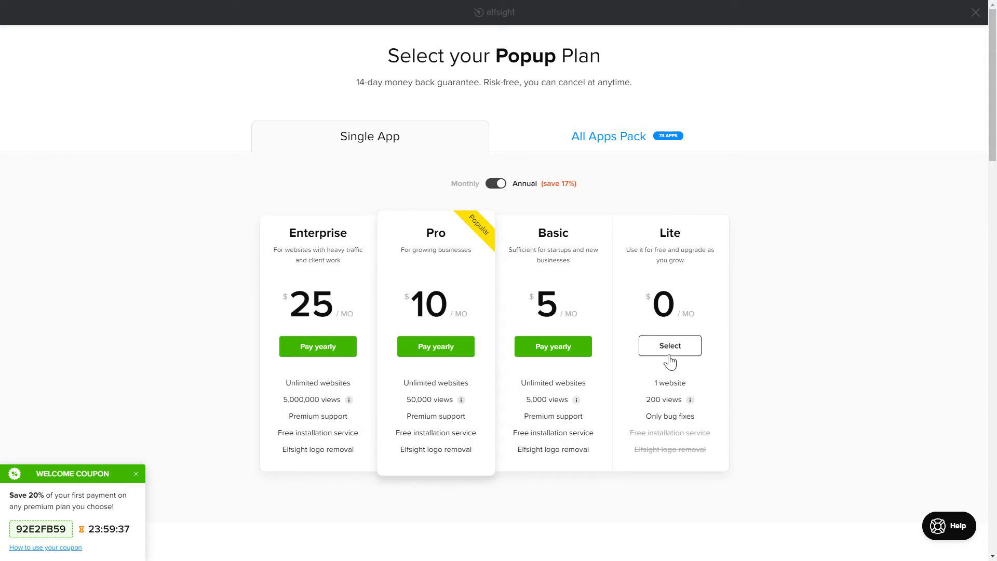
# Step: Select the free Lite plan, then copy the widget's embed code via Add to website
pyautogui.click(669, 345)
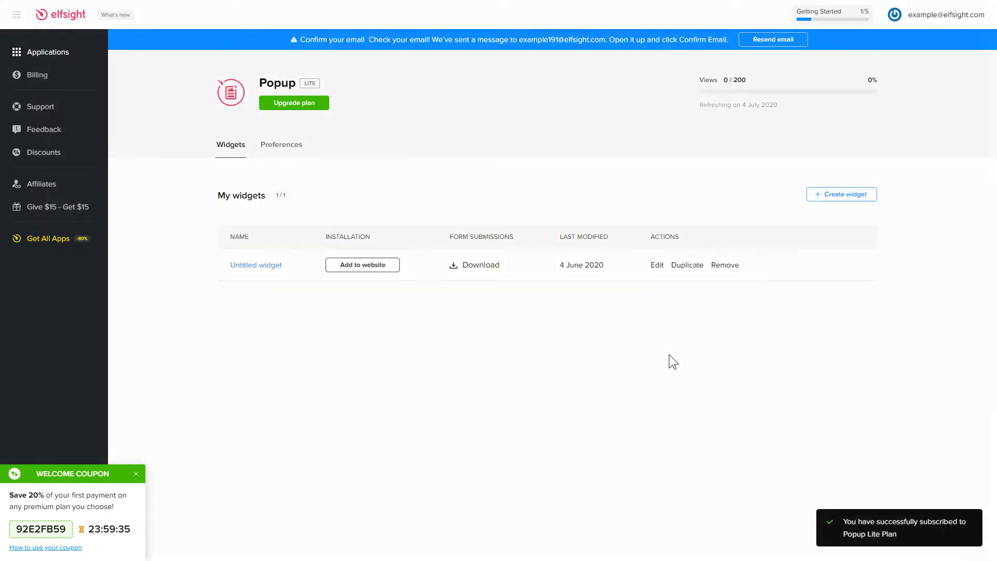
pyautogui.click(362, 264)
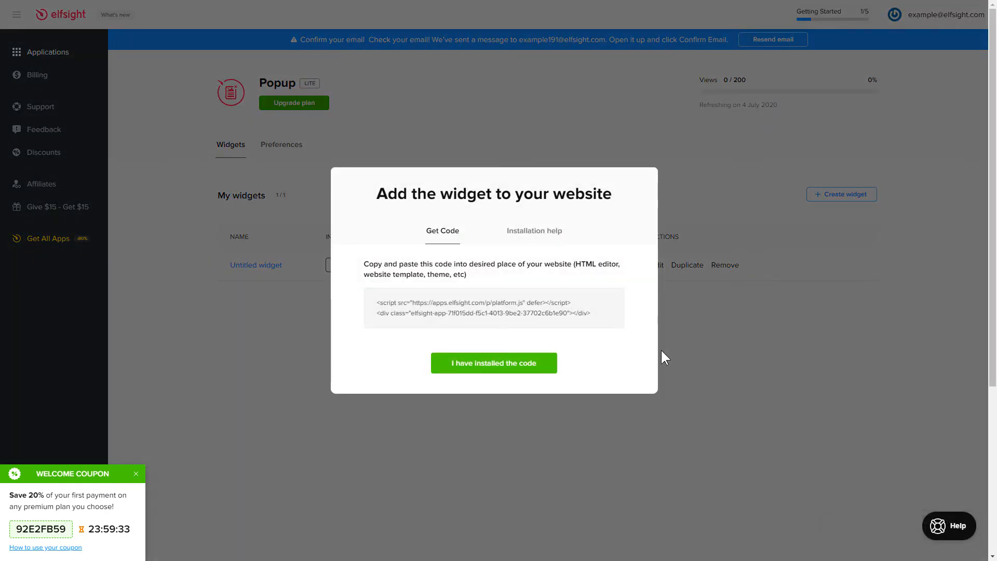
pyautogui.click(493, 306)
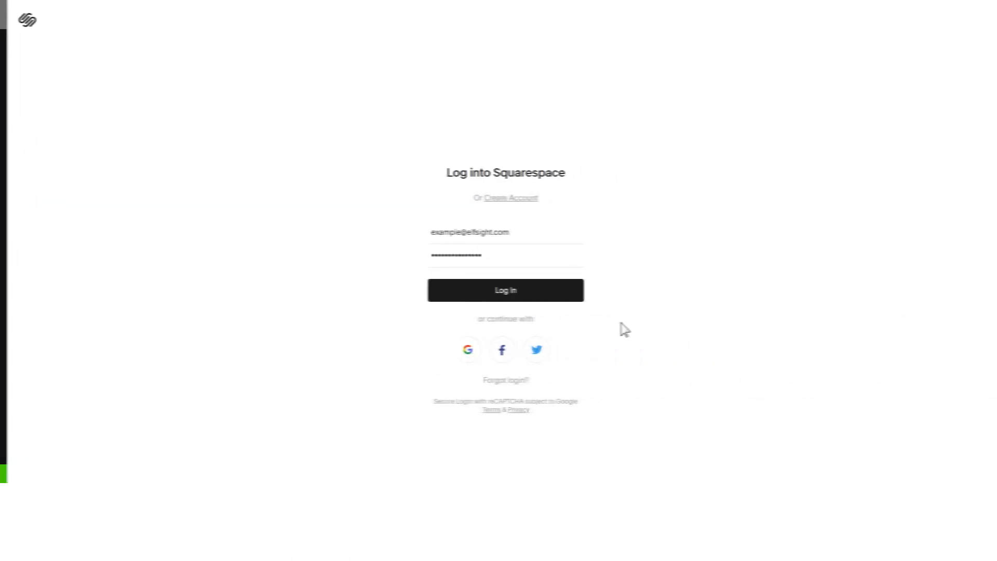
# Step: Log in to Squarespace and open the 'Your Site Title' desert website
pyautogui.click(505, 290)
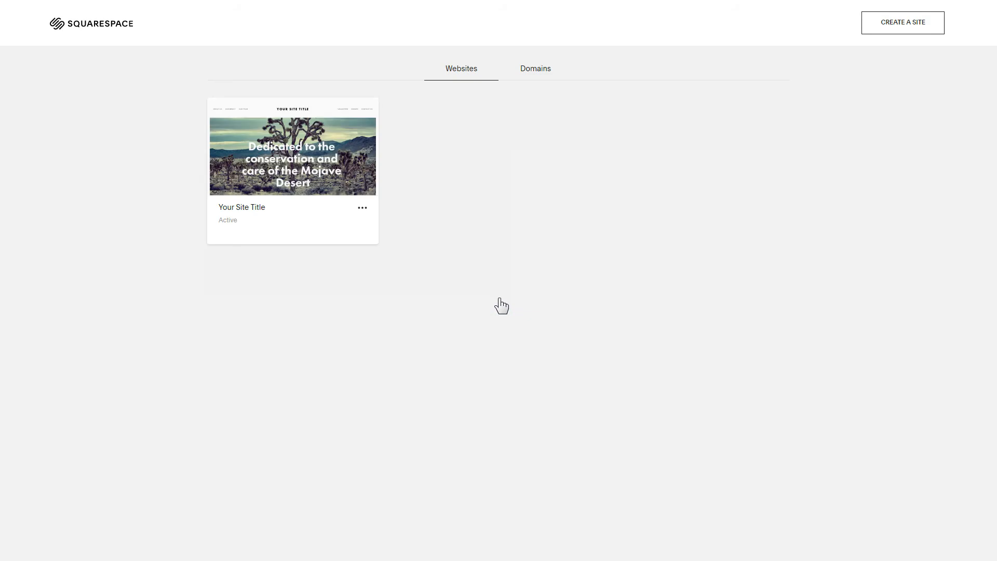
pyautogui.click(292, 197)
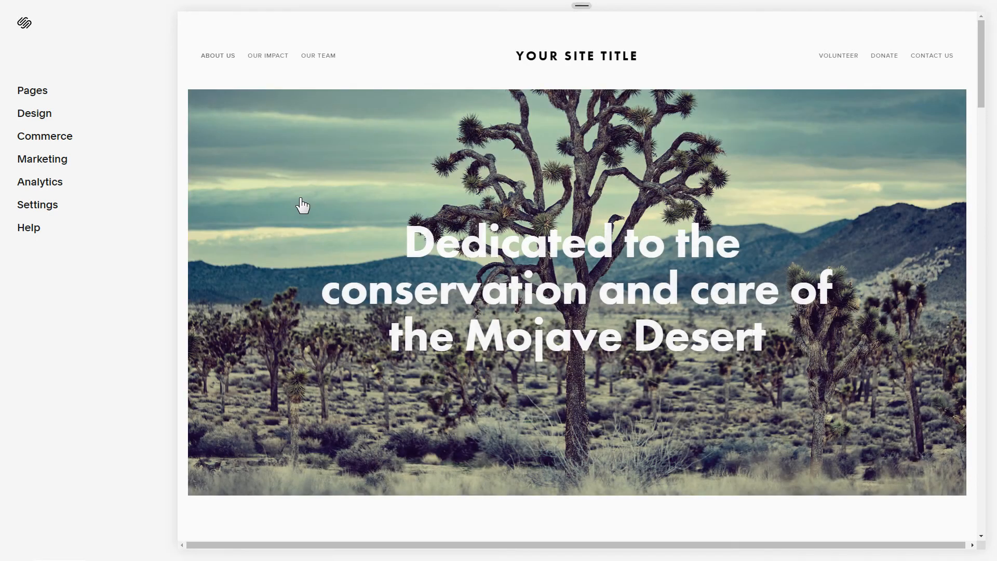
# Step: Paste the Elfsight popup code into the Header box under Advanced > Code Injection
pyautogui.click(37, 204)
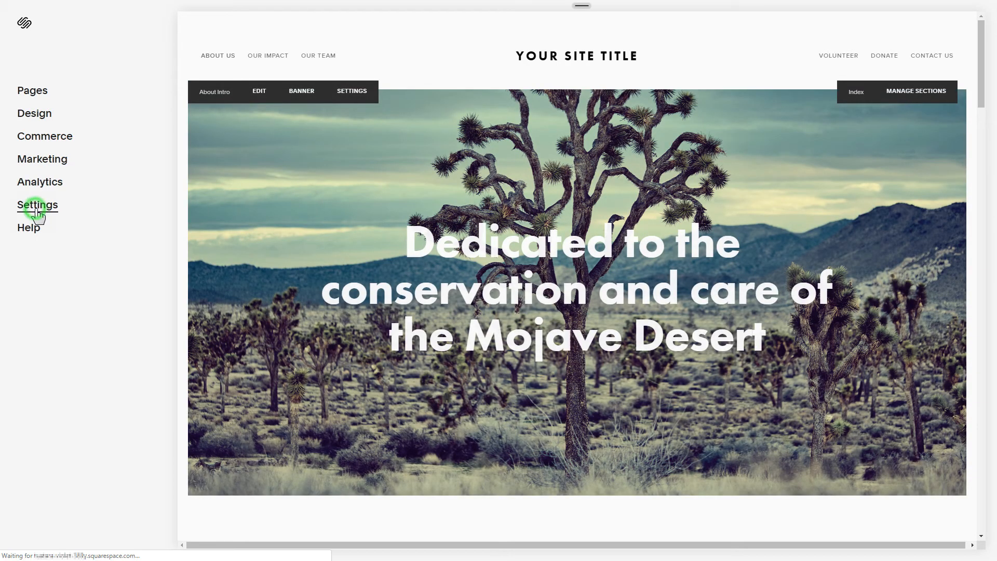
pyautogui.click(37, 205)
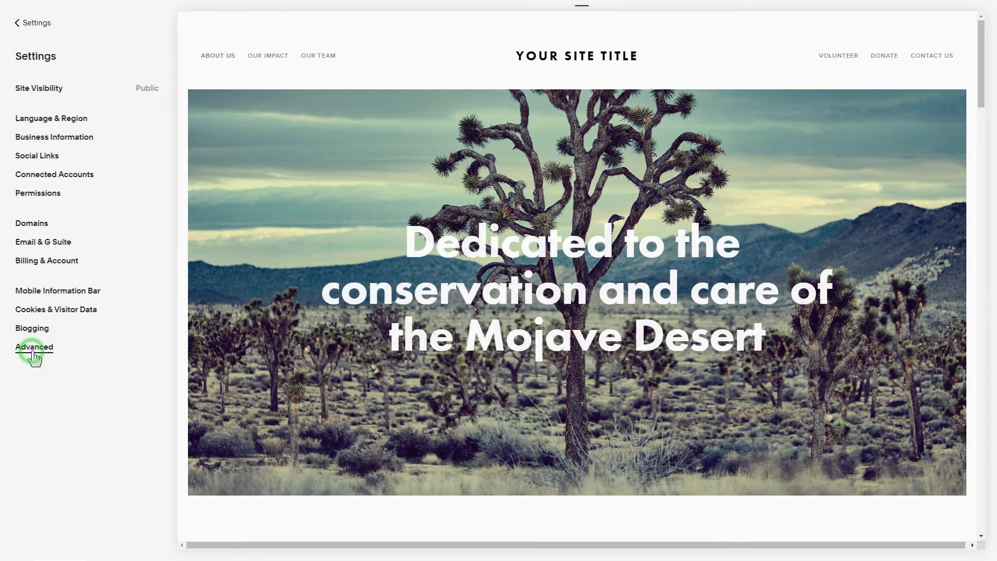
pyautogui.click(33, 346)
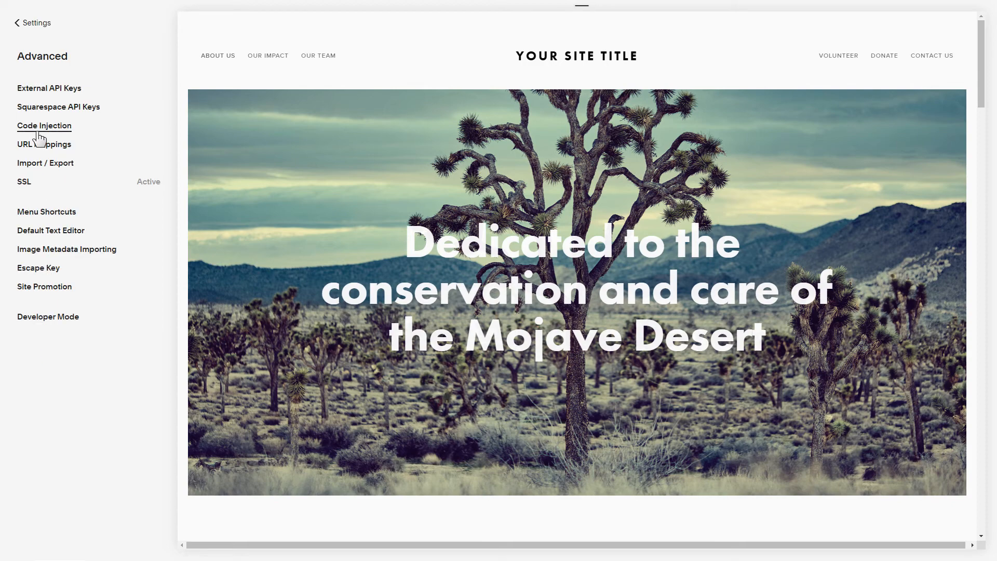
pyautogui.rightClick(71, 125)
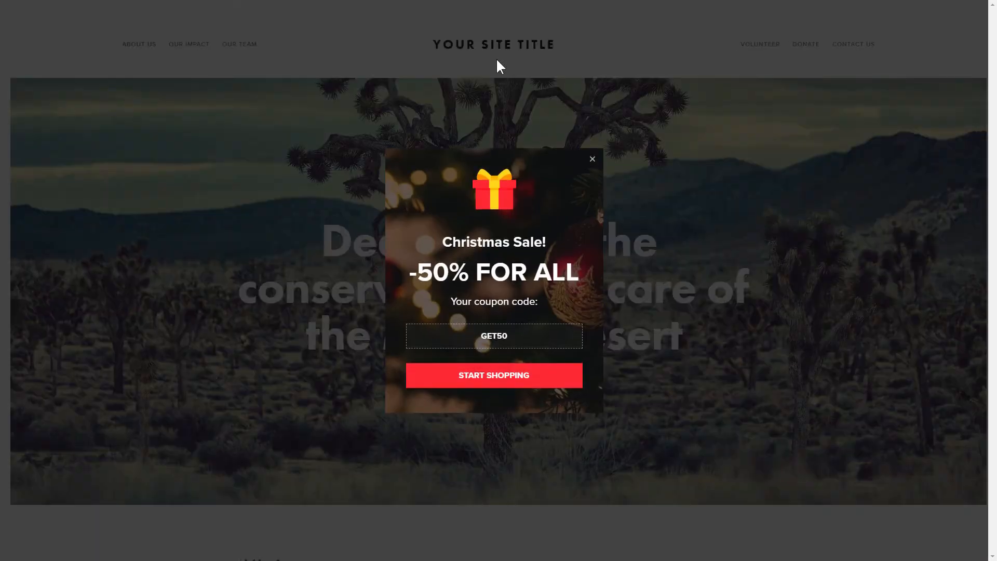
# Step: Click the GET50 coupon box in the live site's Christmas Sale popup
pyautogui.click(493, 336)
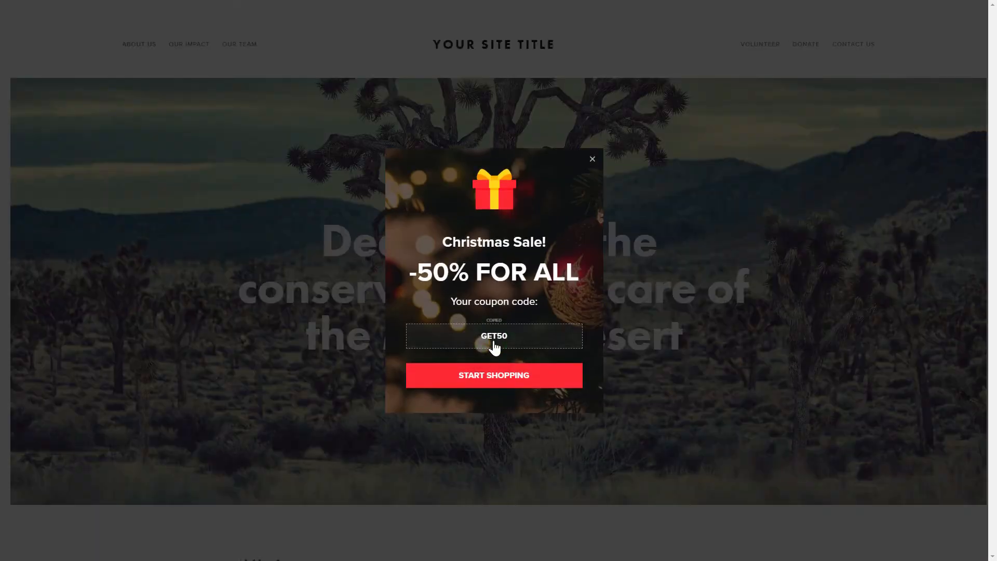